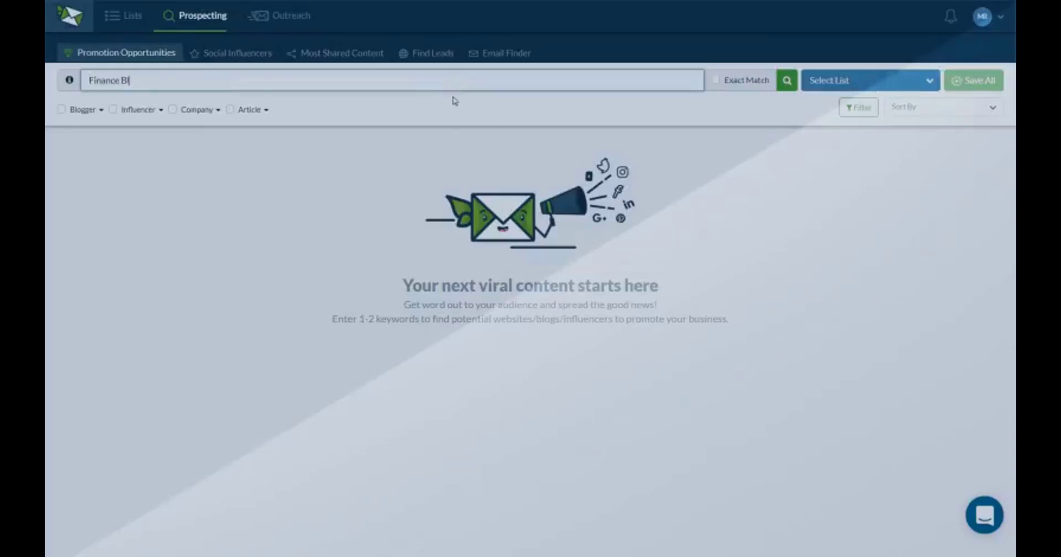
Search bloggers for "Finance Bloggers" and choose the Finance Blogs list for the results.
click(62, 110)
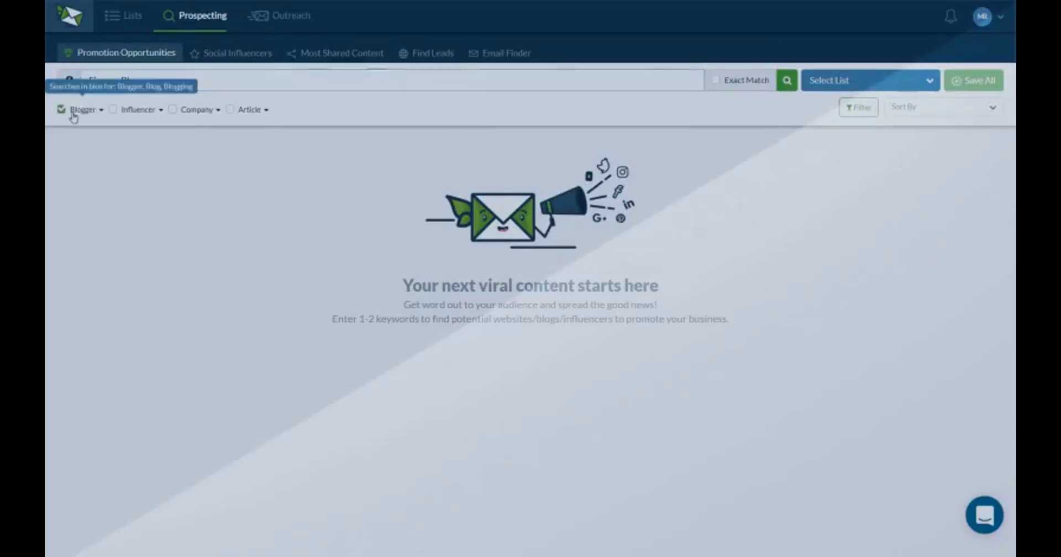
click(786, 81)
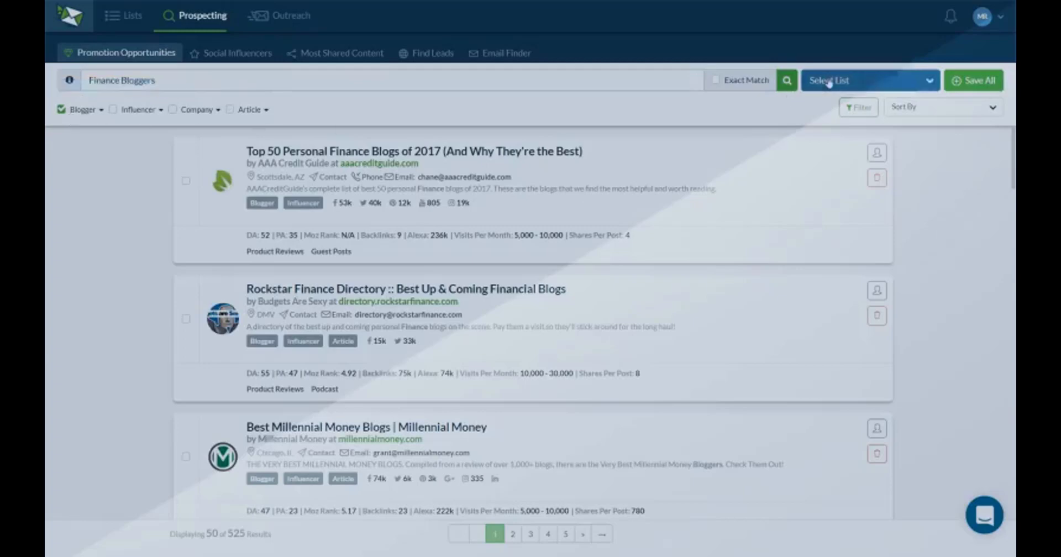
click(867, 80)
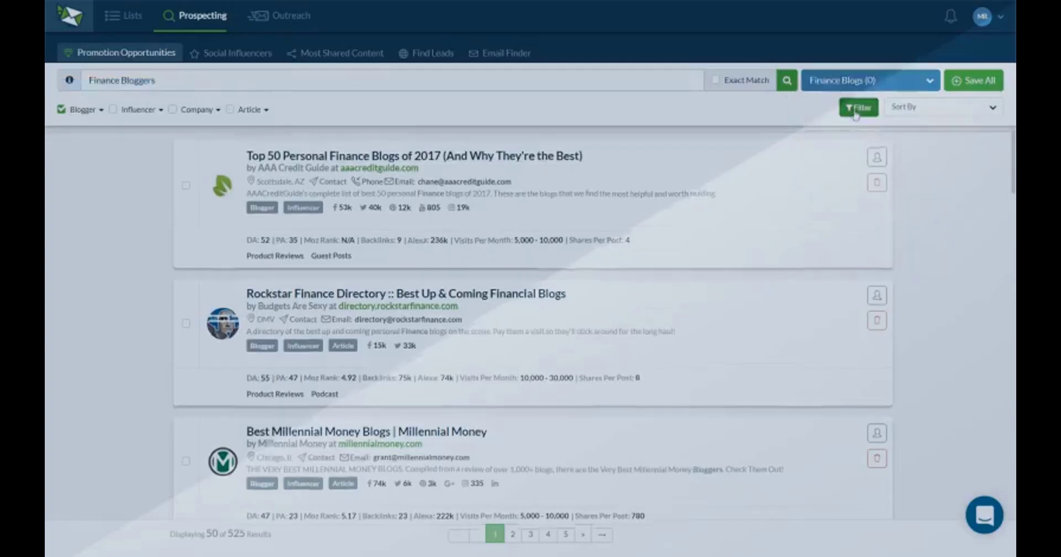
click(859, 107)
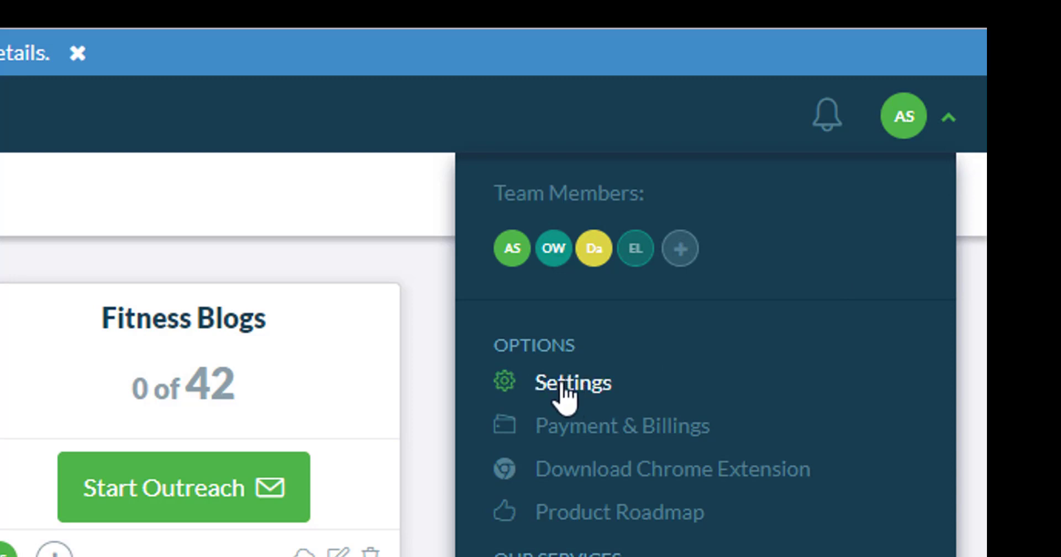
Go to Settings from the account menu to reach the profile page.
click(573, 383)
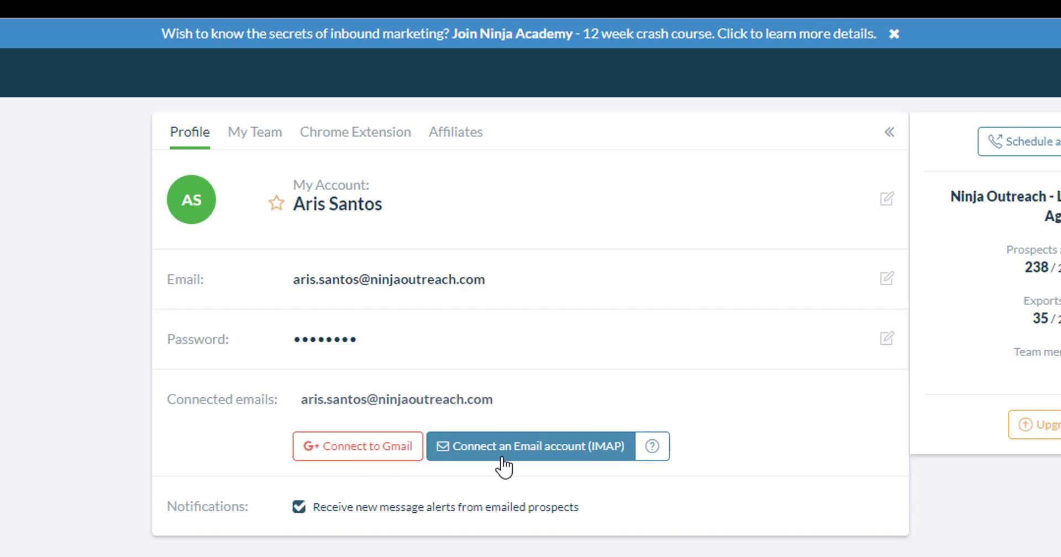
mouse_move(359, 446)
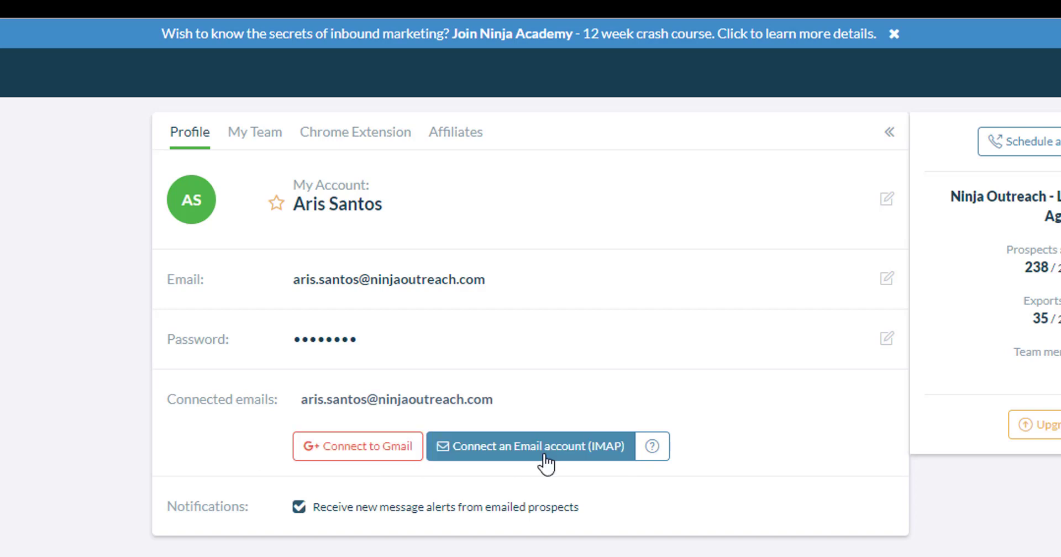
mouse_move(453, 460)
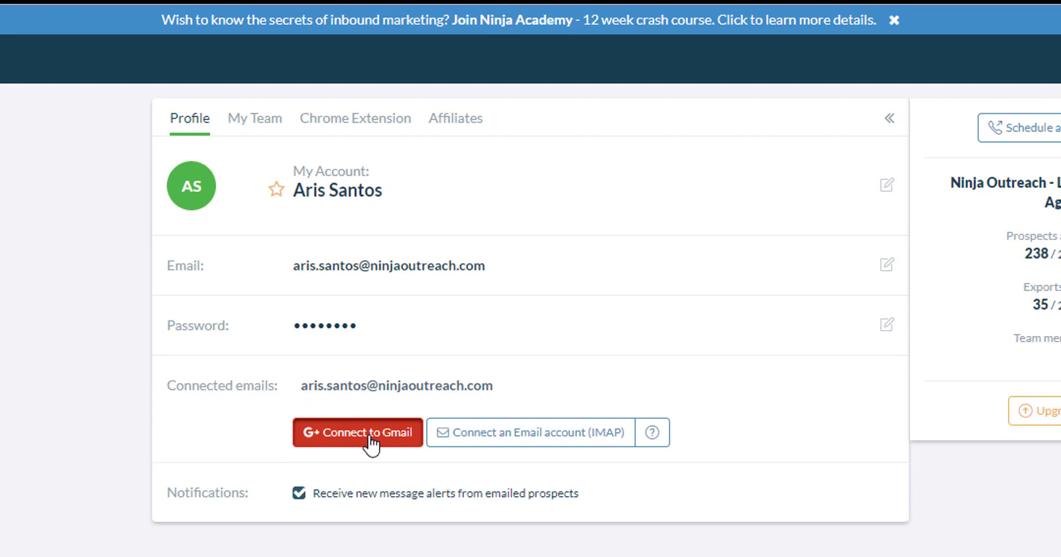
Connect the first Google account via Connect to Gmail and allow Ninja Outreach access.
click(357, 433)
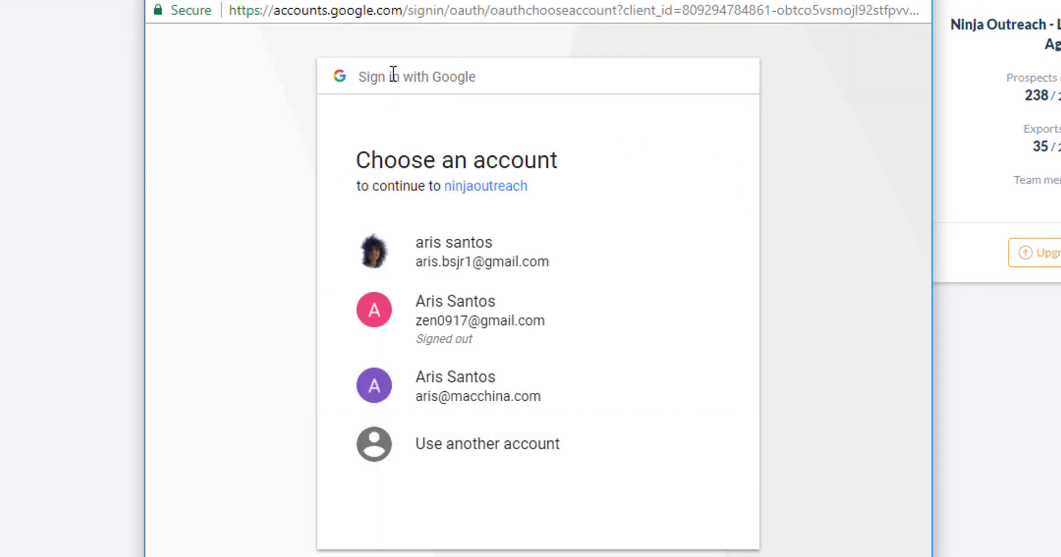
click(453, 251)
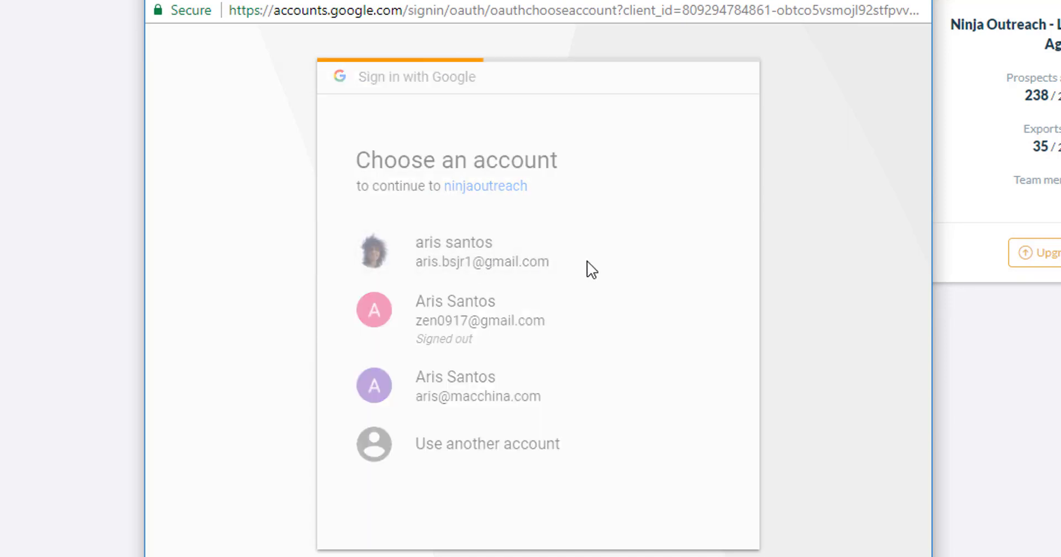
click(455, 252)
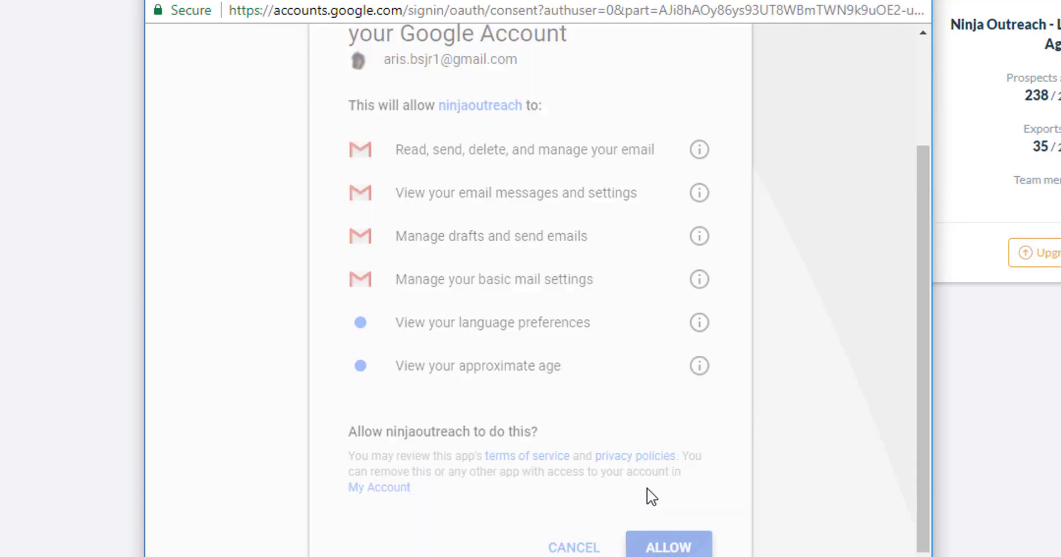
click(667, 547)
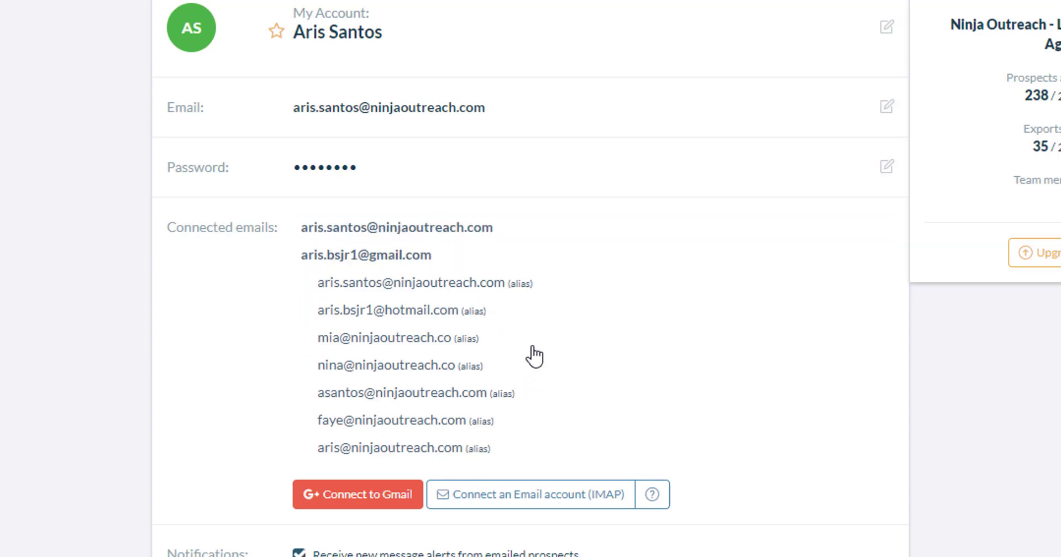
mouse_move(373, 255)
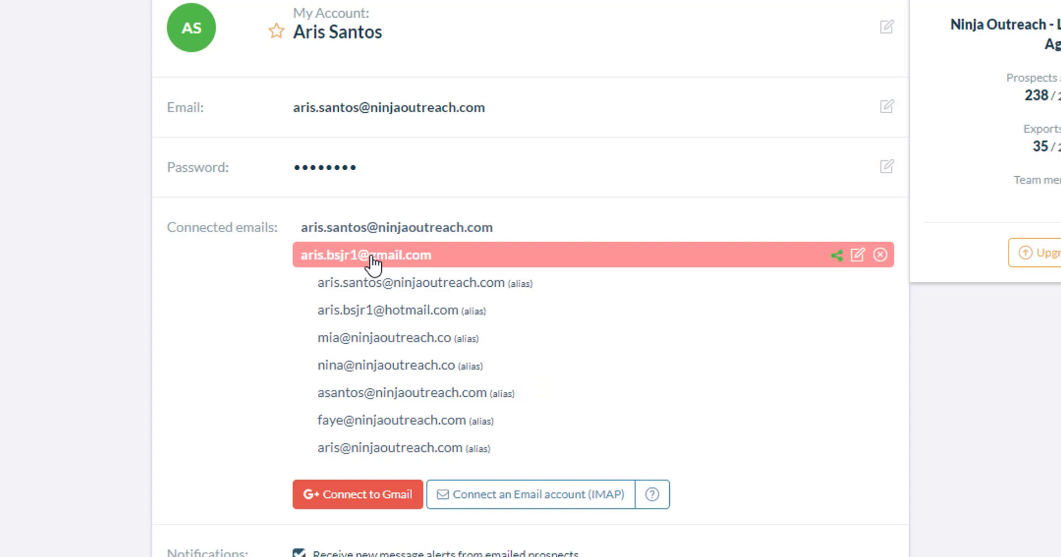
mouse_move(537, 340)
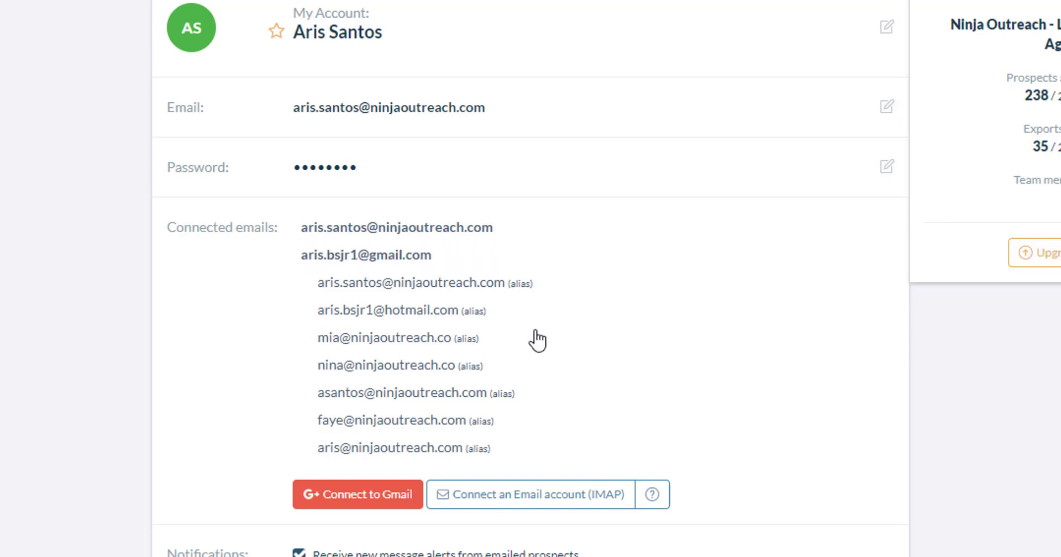
mouse_move(577, 469)
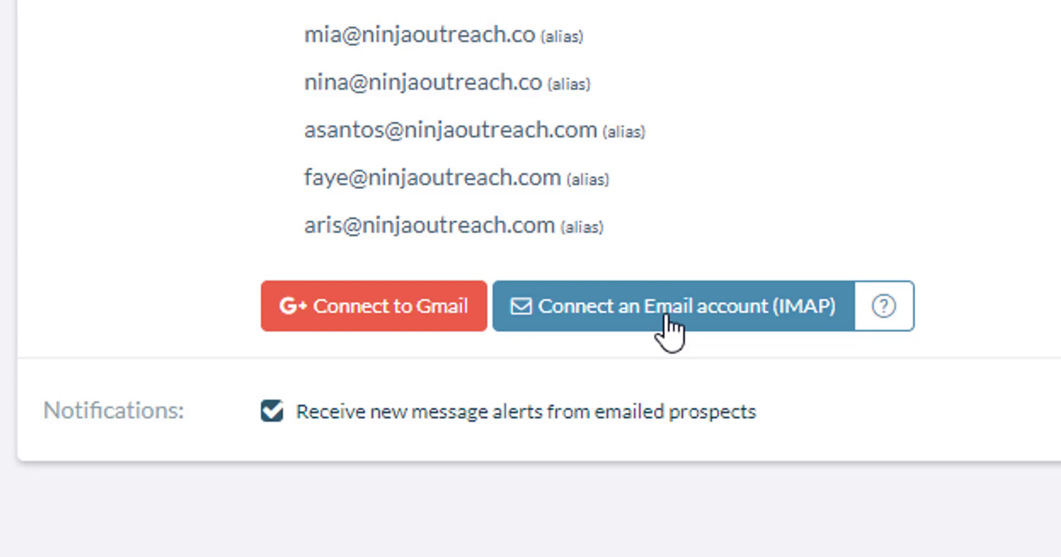
Start the IMAP connection form and step through From Name, Email, Login, Password and IMAP Host fields.
click(667, 305)
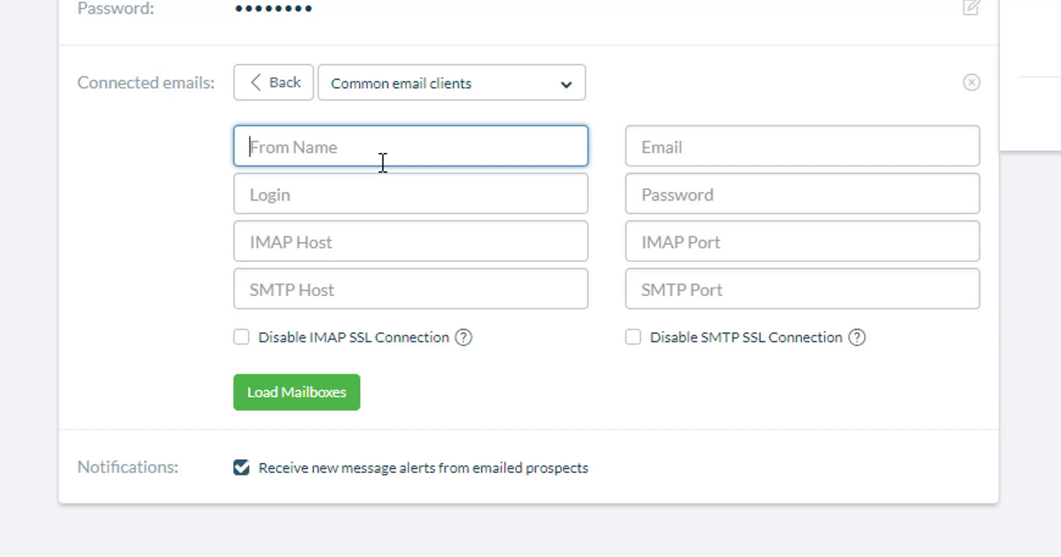
click(803, 146)
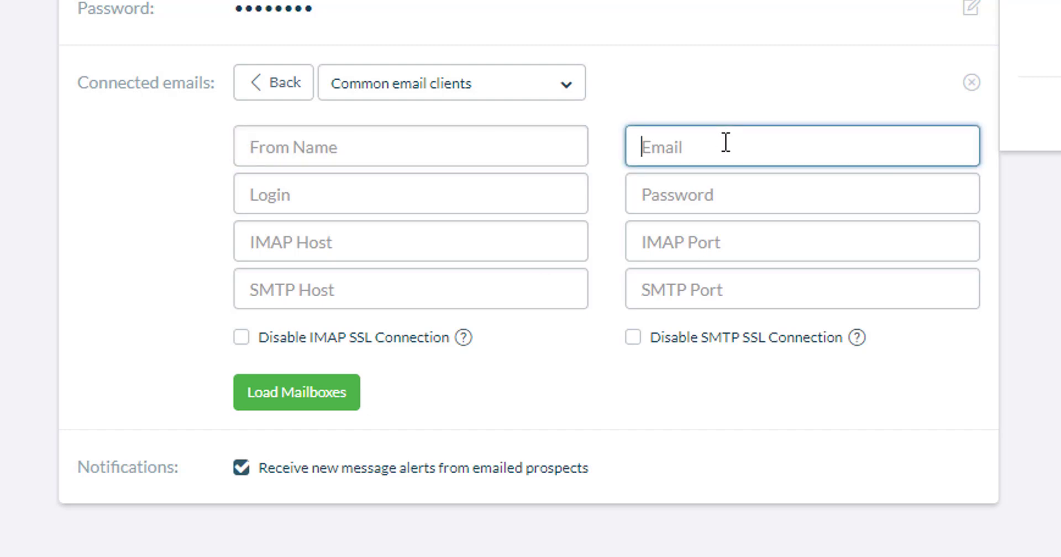
click(410, 193)
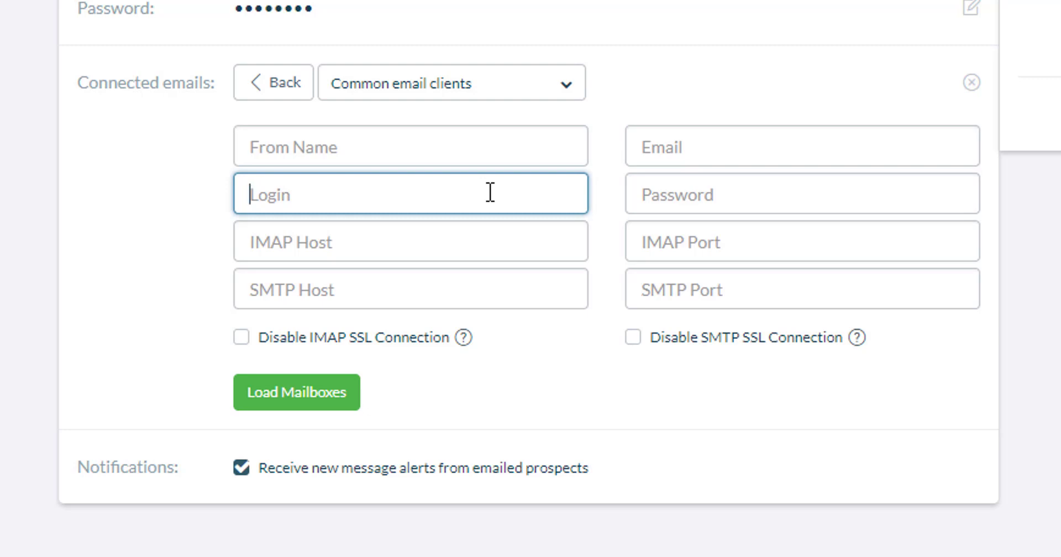
mouse_move(570, 192)
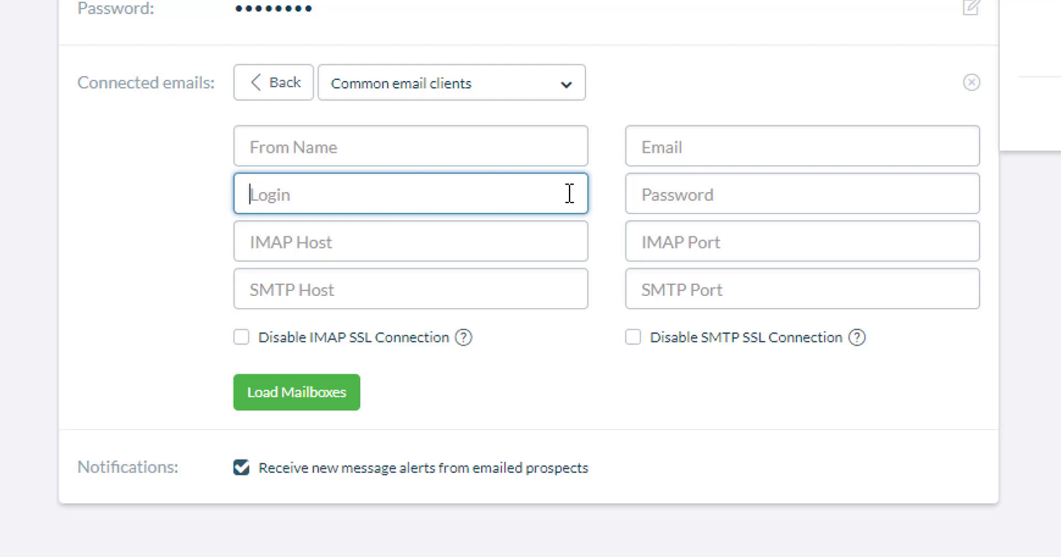
click(803, 194)
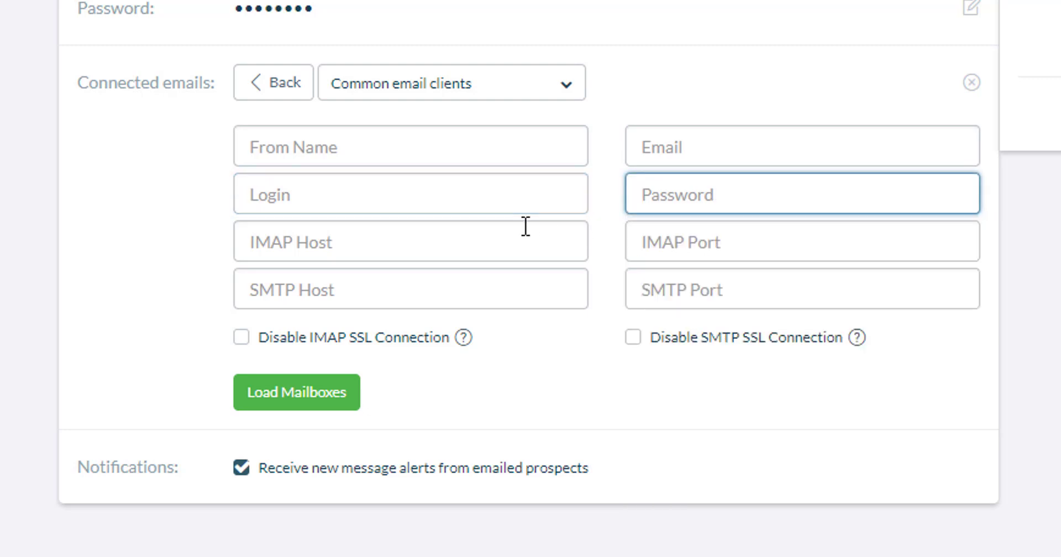
click(411, 241)
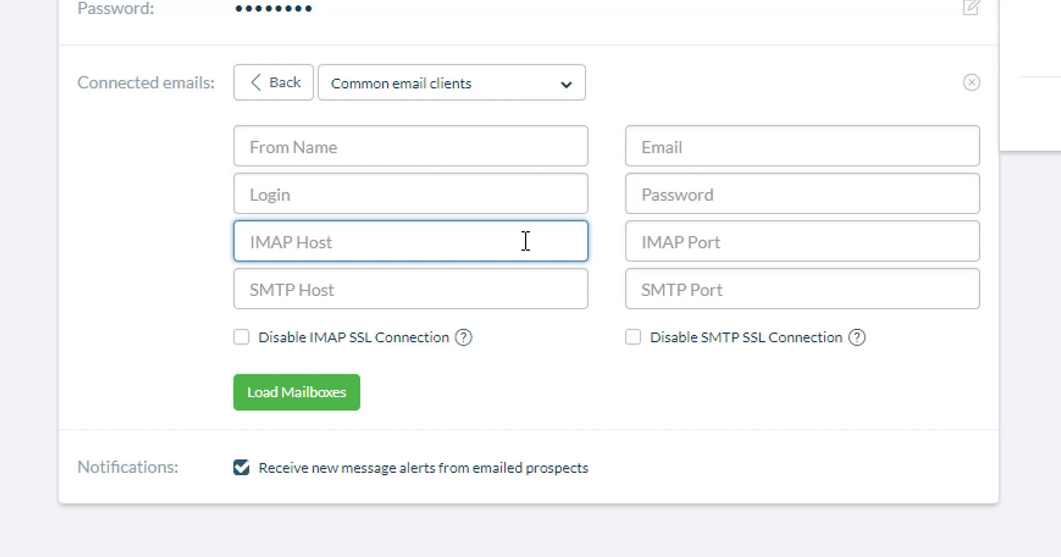
click(410, 241)
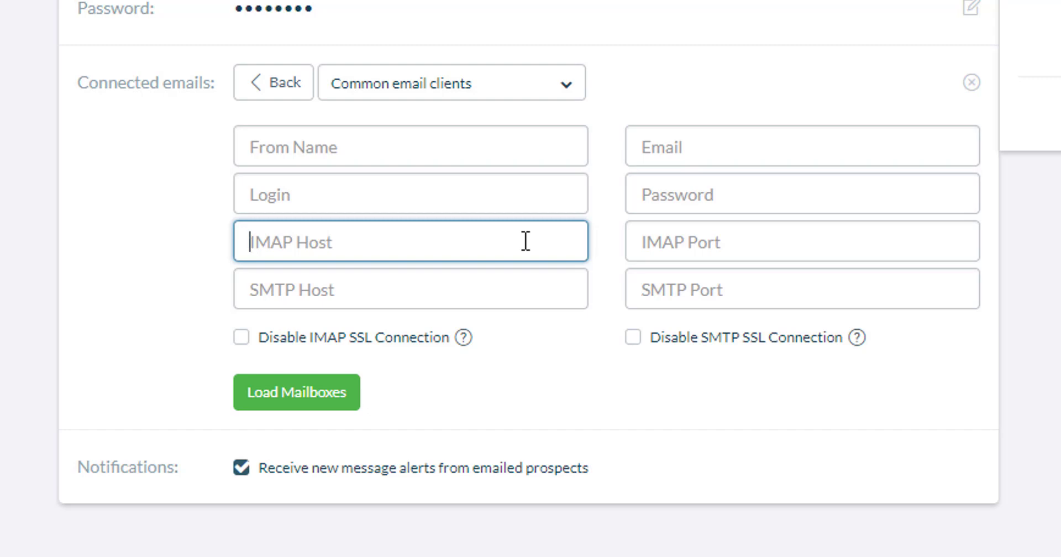
mouse_move(429, 243)
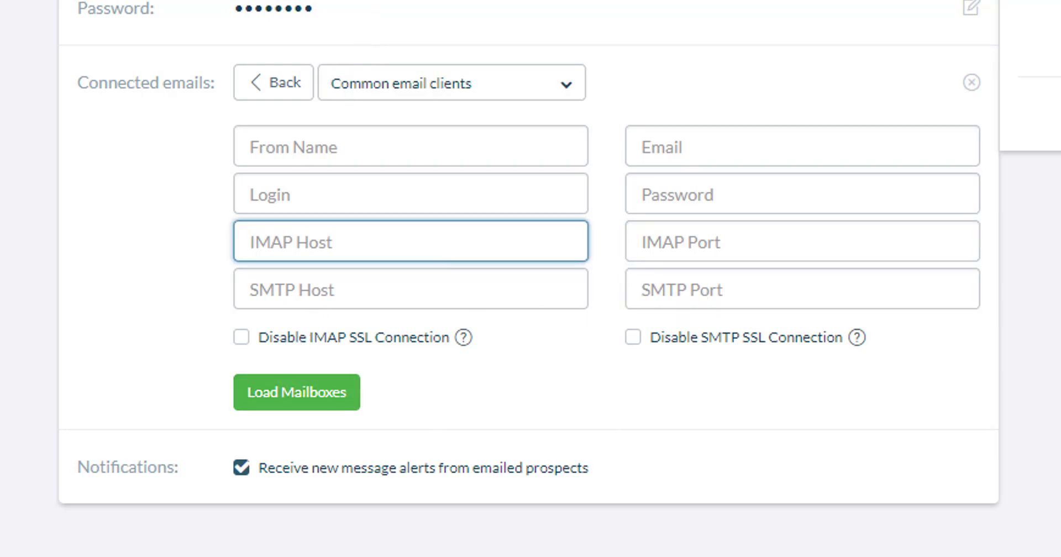
Leave the empty form, edit the existing IMAP account and load its mailboxes.
click(273, 83)
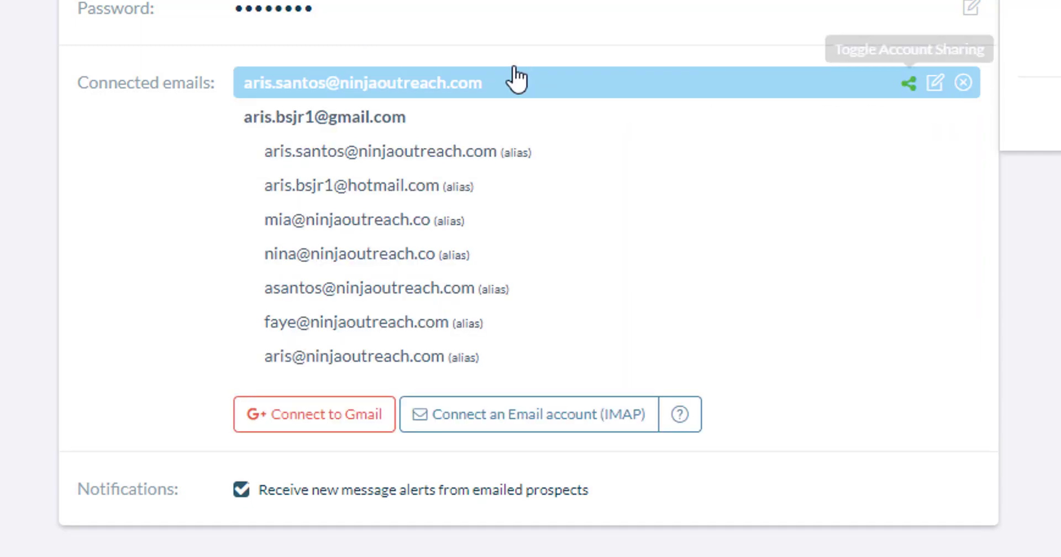
mouse_move(416, 95)
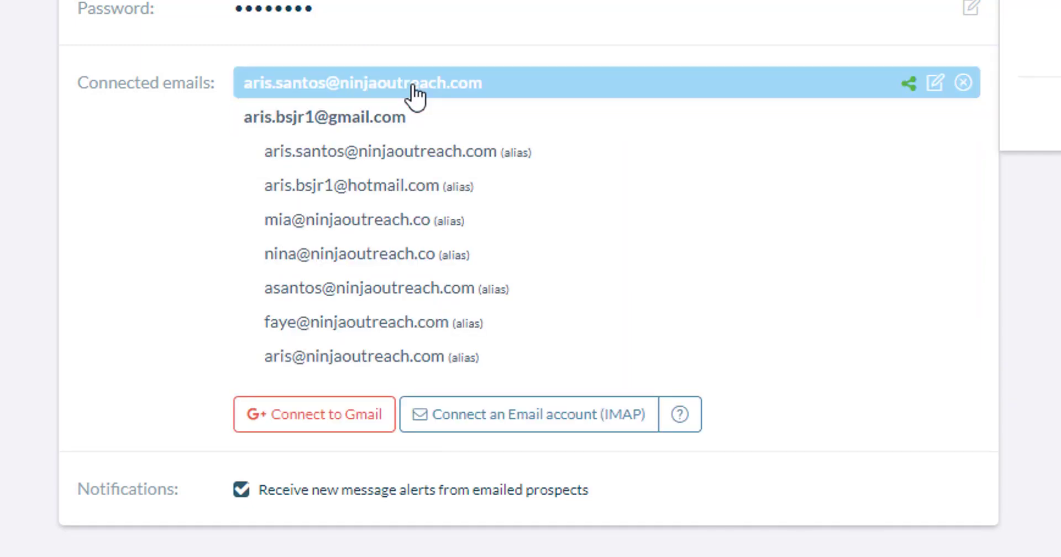
click(528, 415)
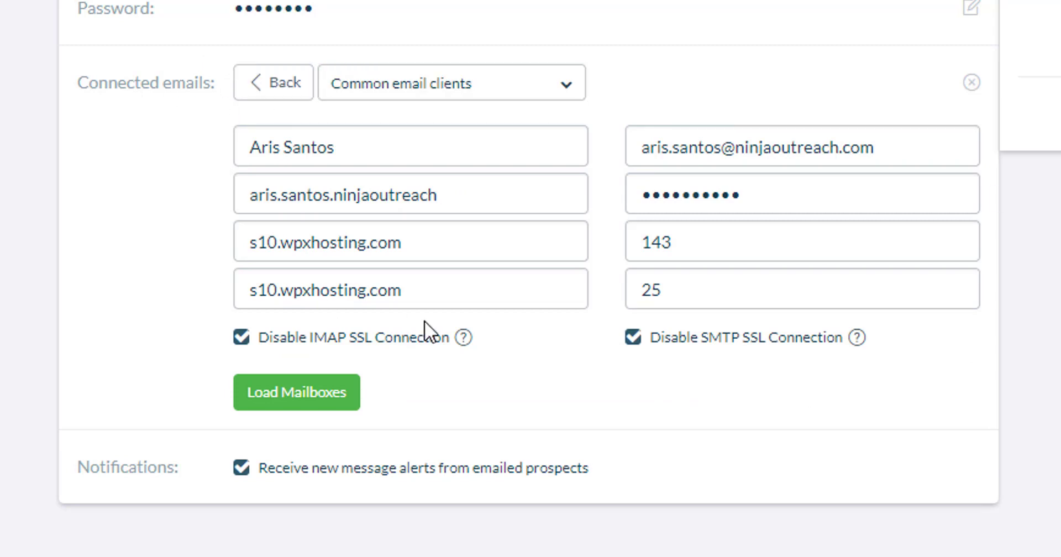
mouse_move(541, 342)
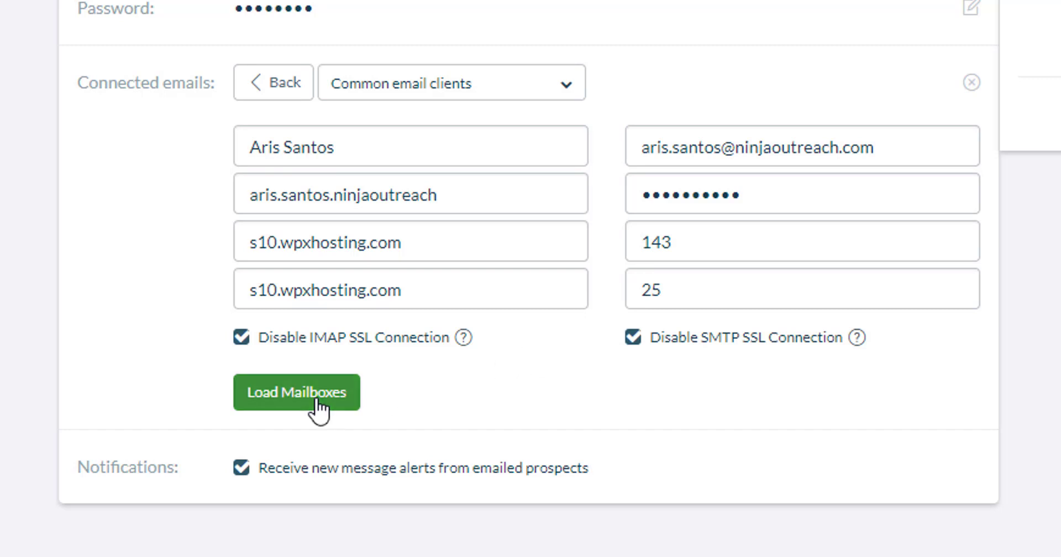
click(297, 392)
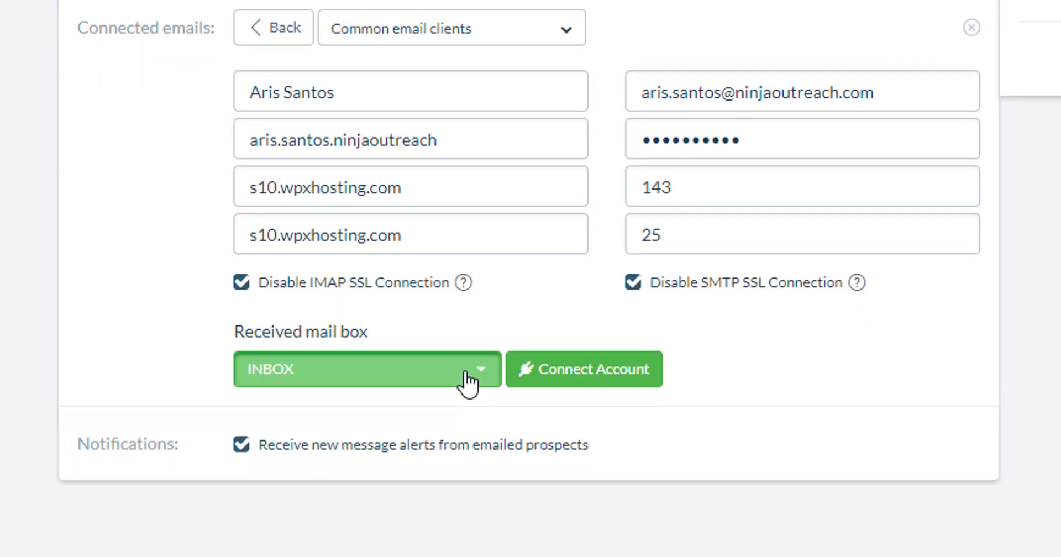
Keep INBOX as the received mailbox and connect the IMAP account.
click(366, 369)
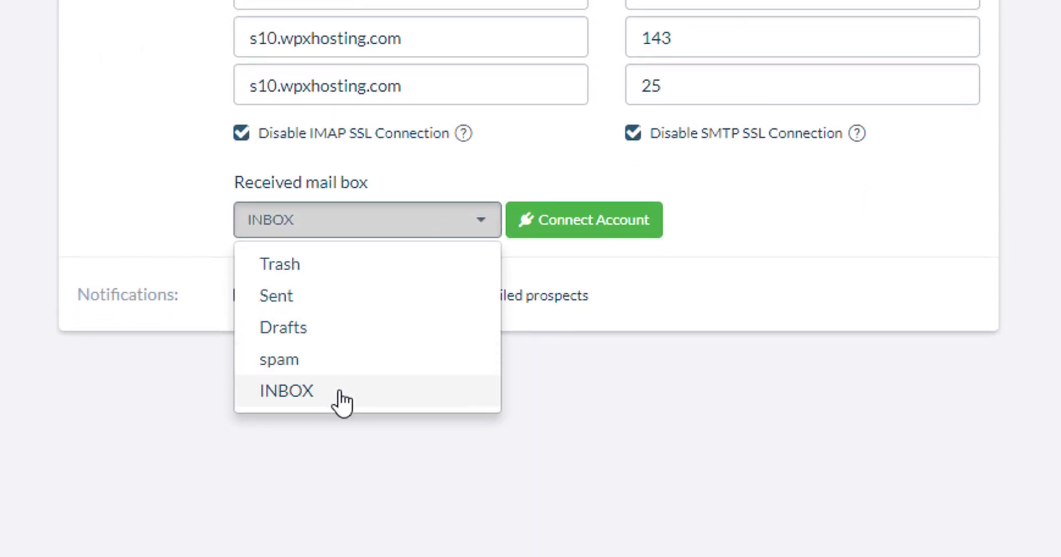
click(287, 390)
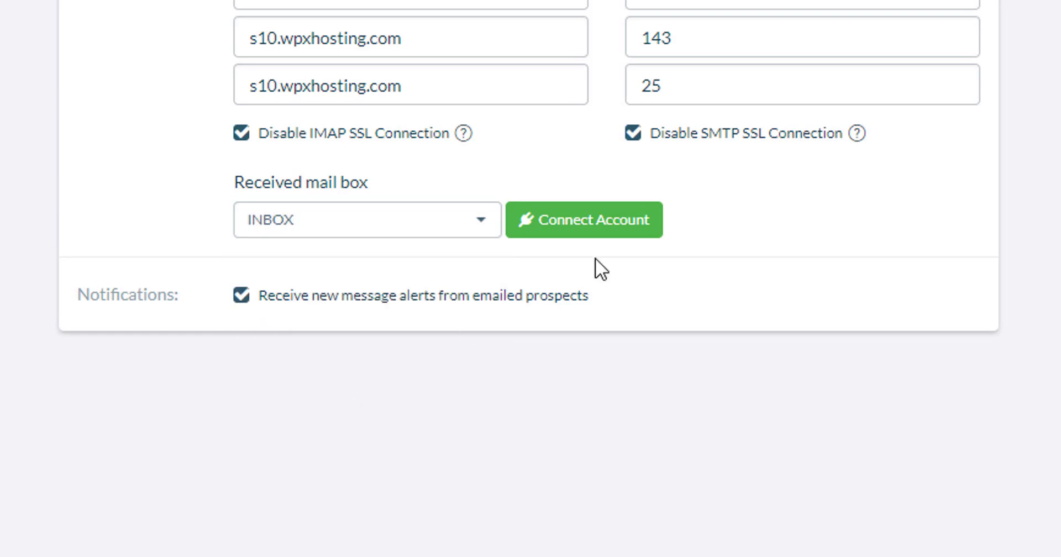
click(583, 219)
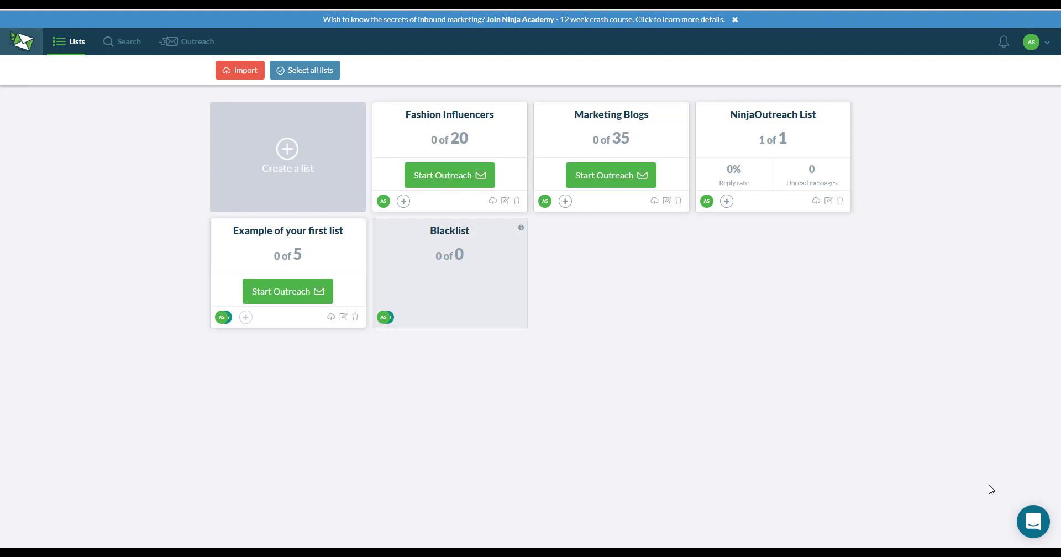
Show the support conversations panel from the chat bubble on the Lists page.
click(1032, 522)
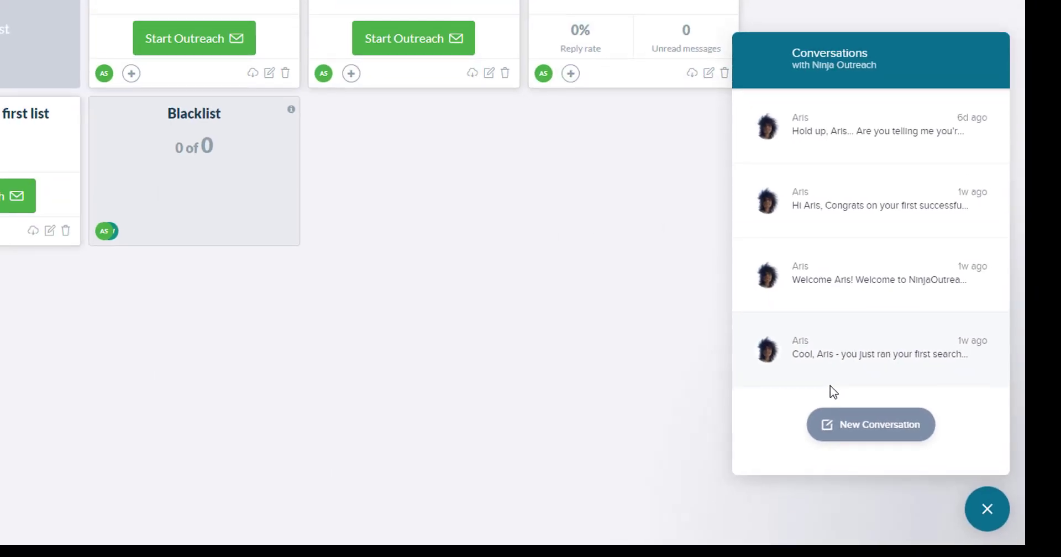